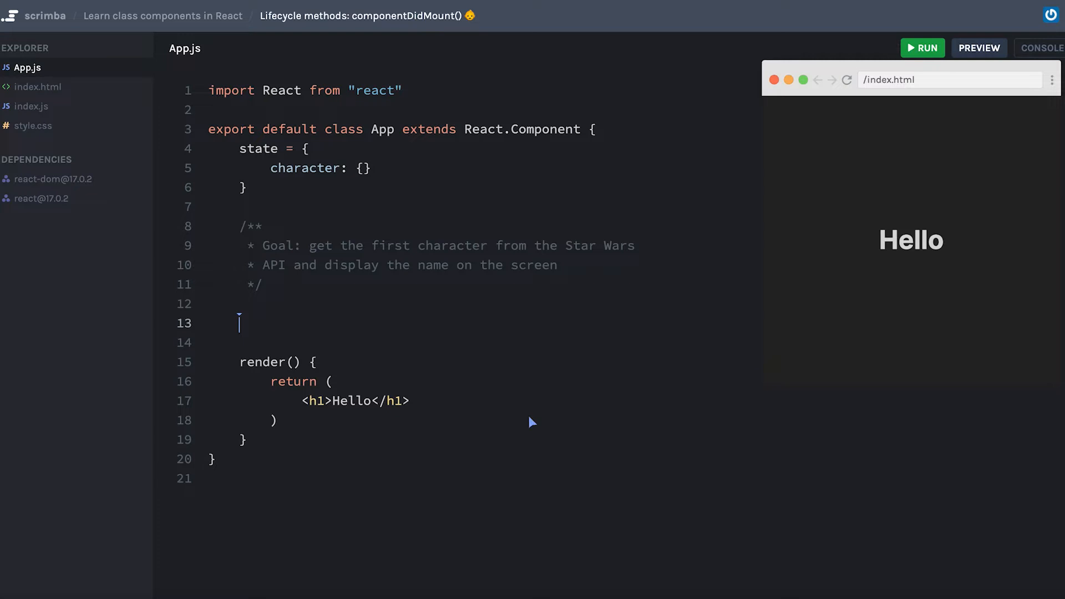
Write an empty componentDidMount() { } method above render() and place the caret in its body.
type("com")
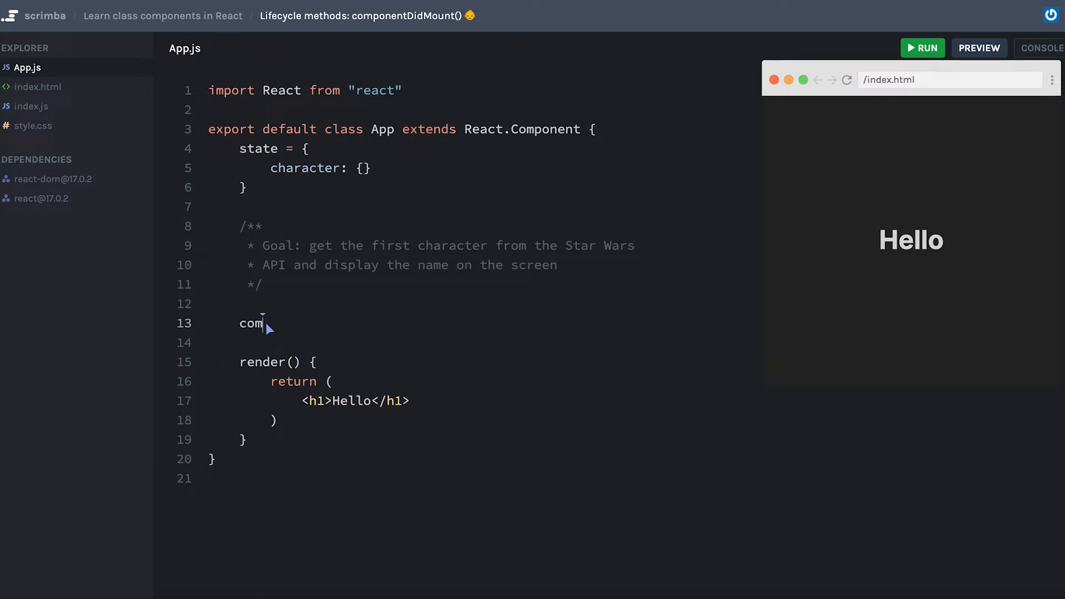
type("ponentDidMoun")
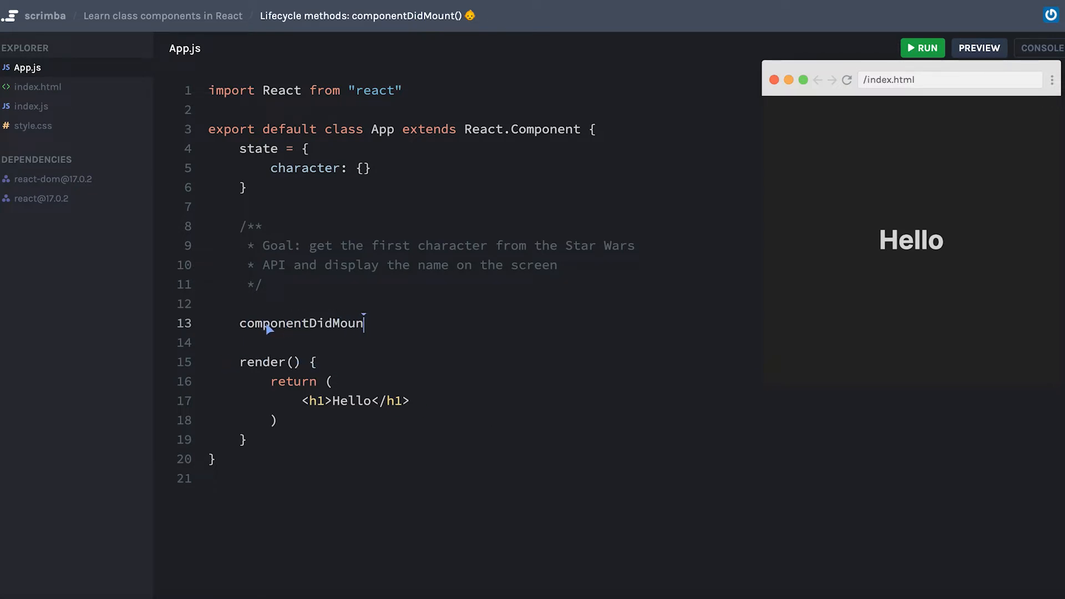
type("t() {")
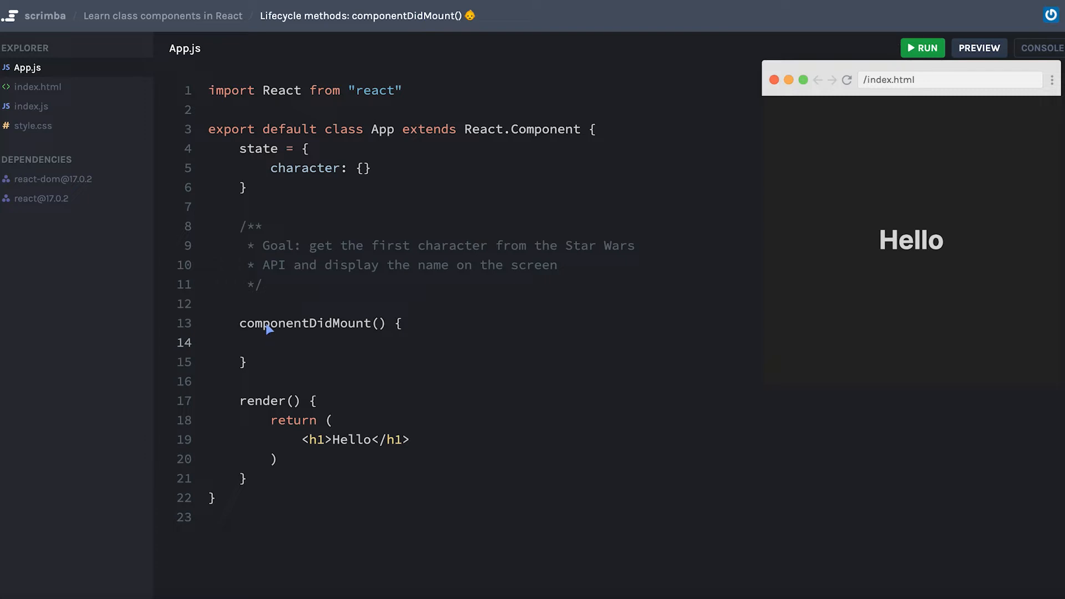
left_click(271, 343)
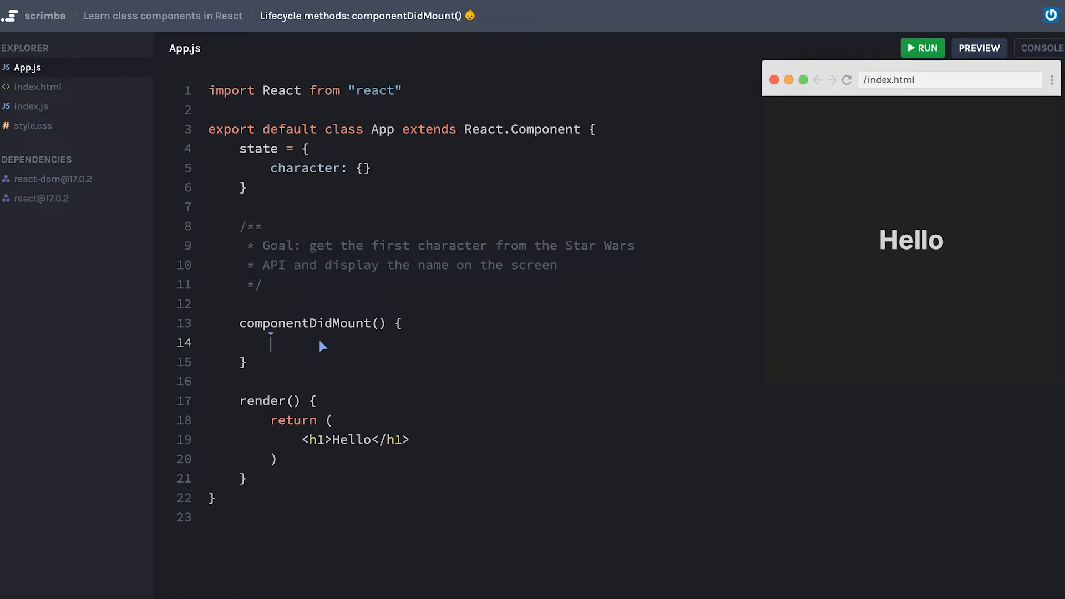
Log "componentDidMount" inside componentDidMount and log "render" at the start of render().
type("console.")
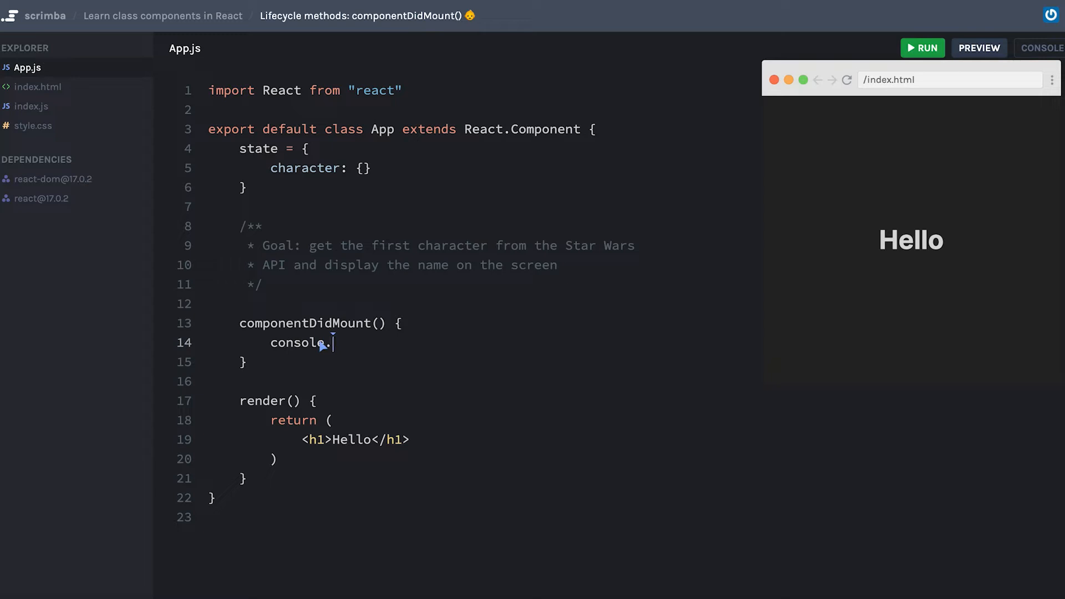
type(".log(\"comp\")")
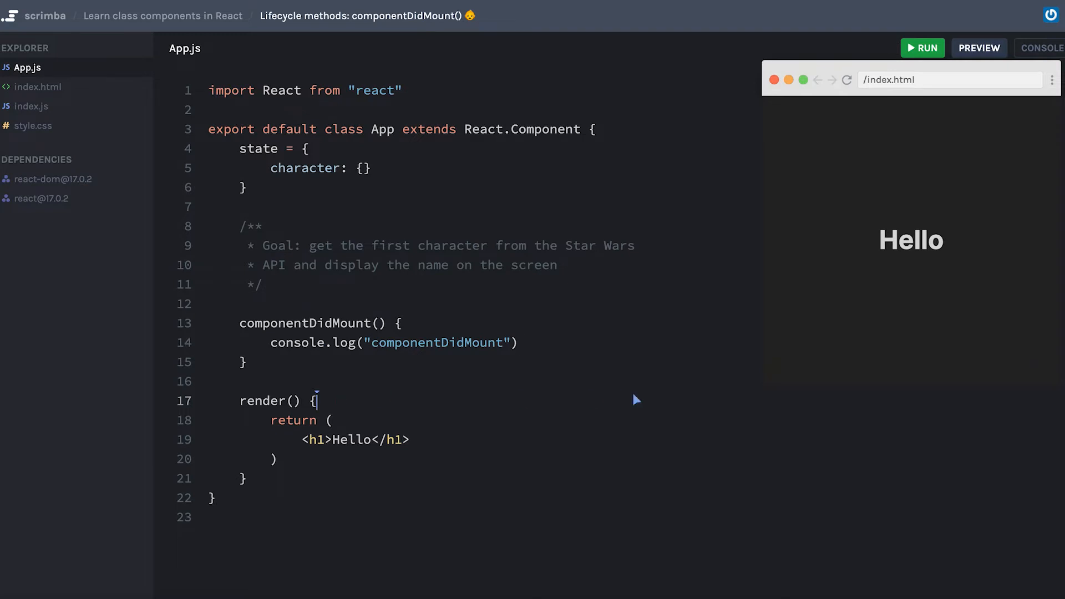
key("Enter")
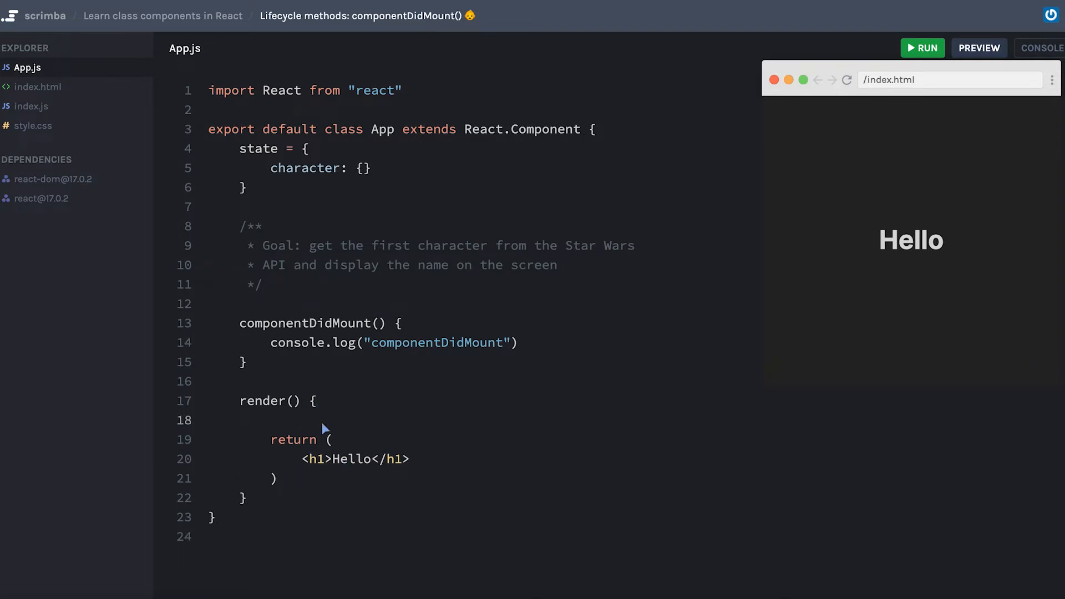
type("console.log()")
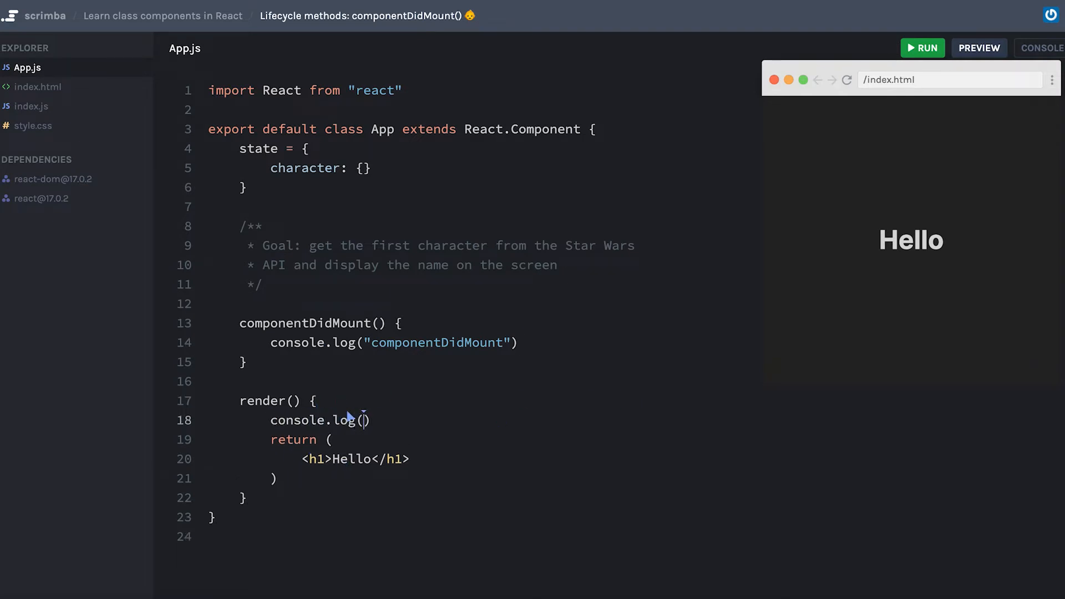
type("\"render\"")
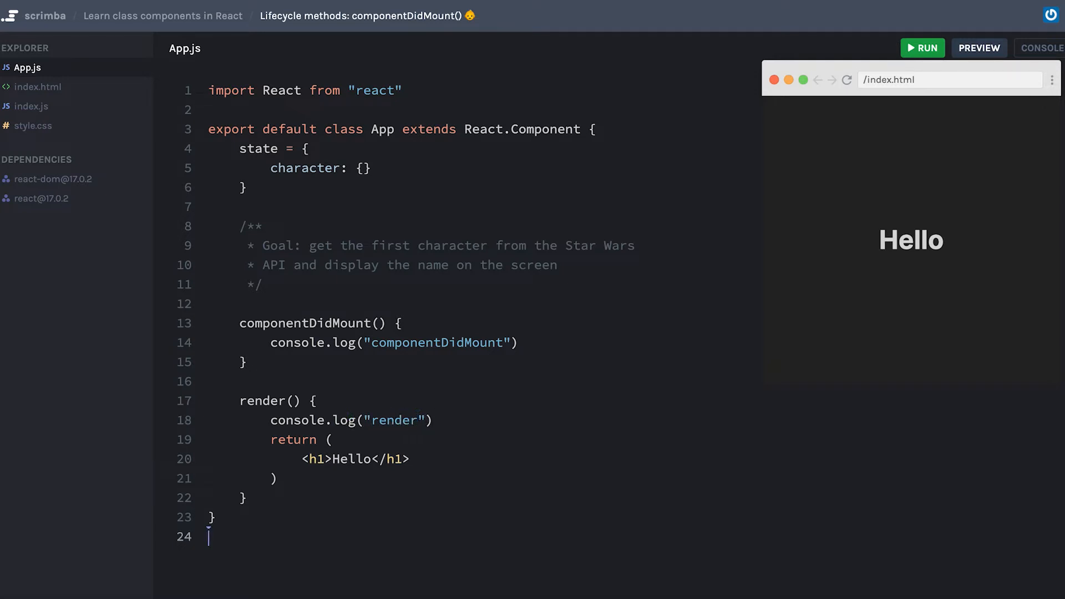
Run the app with the Console shown to see render logged before componentDidMount, then clear the method body.
left_click(1042, 48)
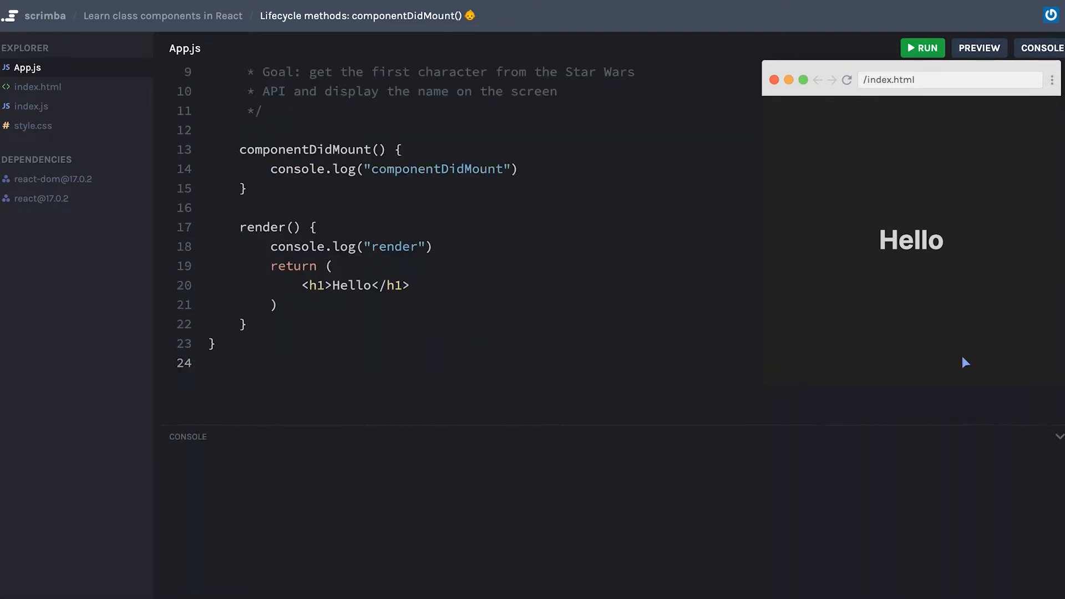
left_click(921, 47)
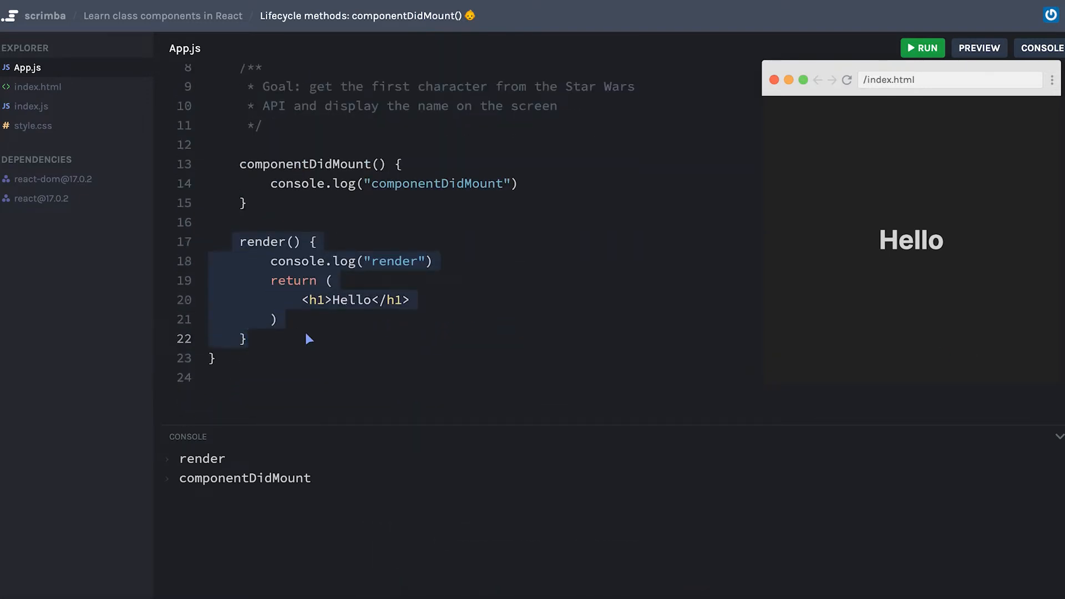
mouse_move(353, 341)
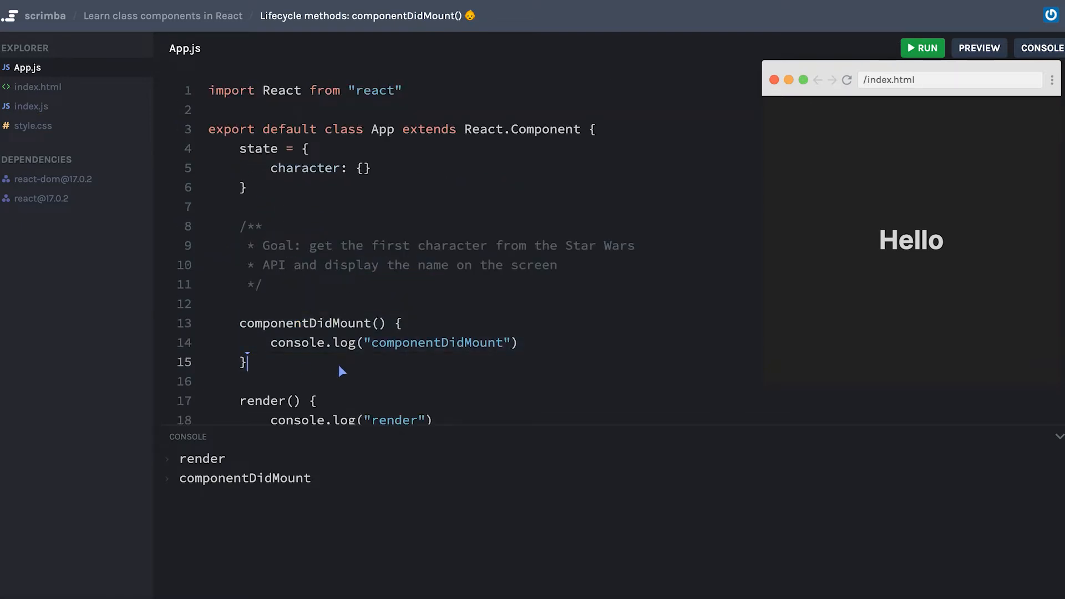
mouse_move(687, 460)
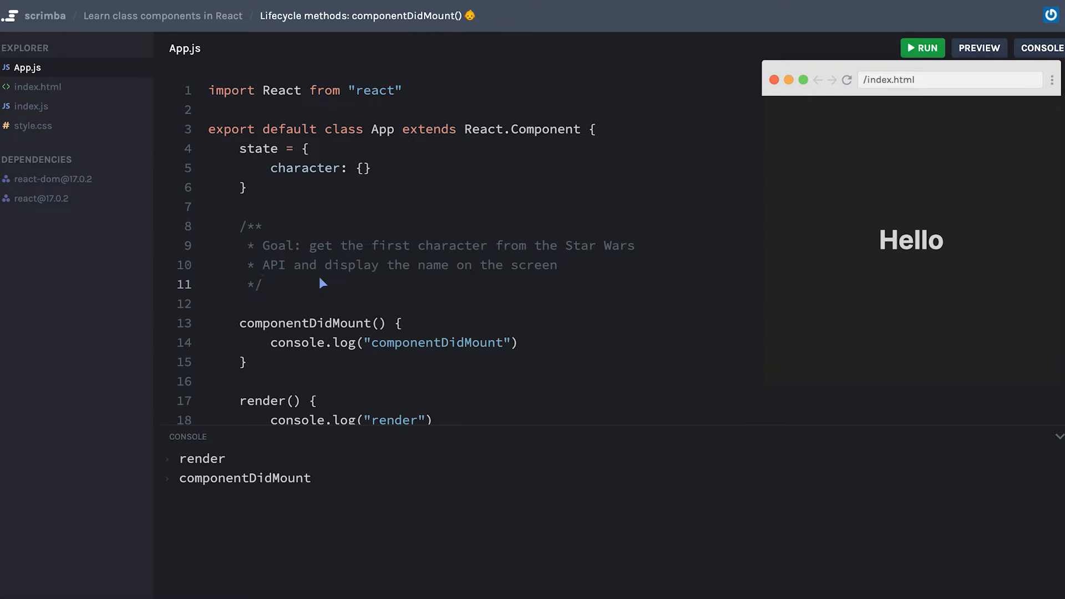
left_click(264, 284)
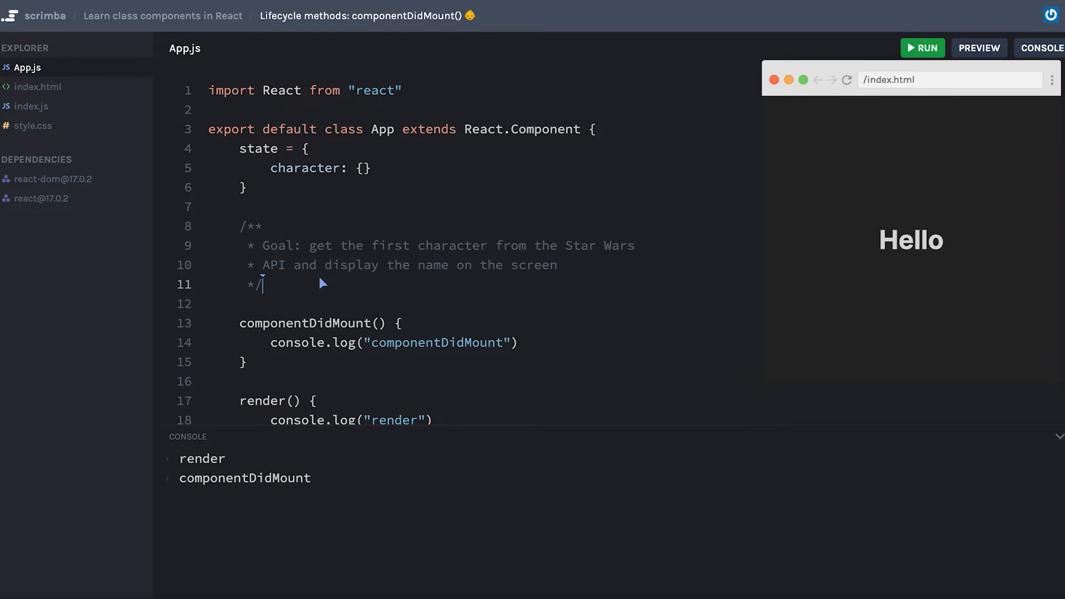
left_click(404, 323)
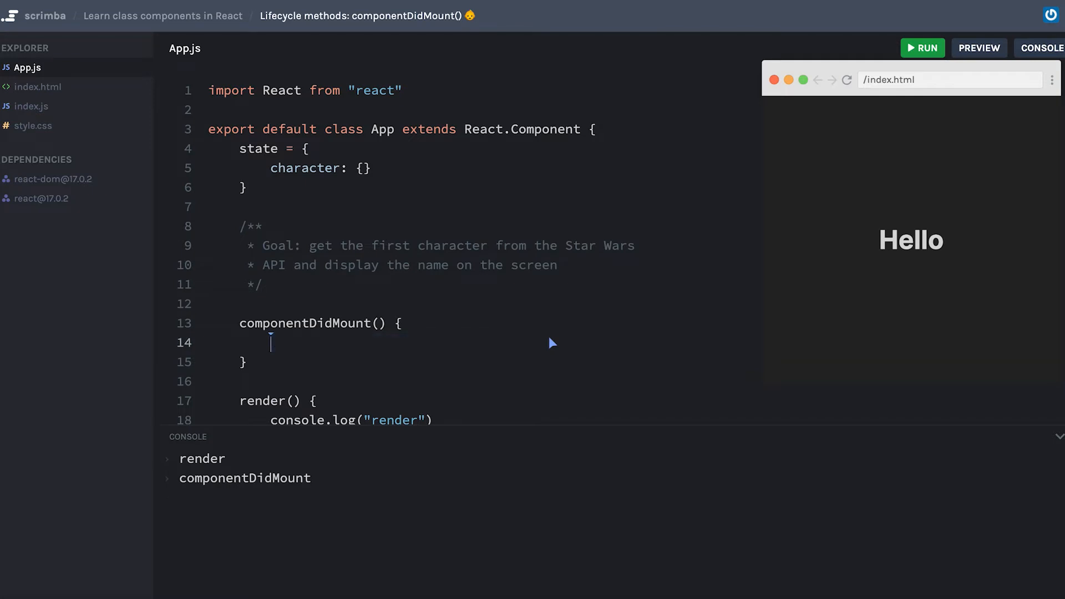
type("fetch()")
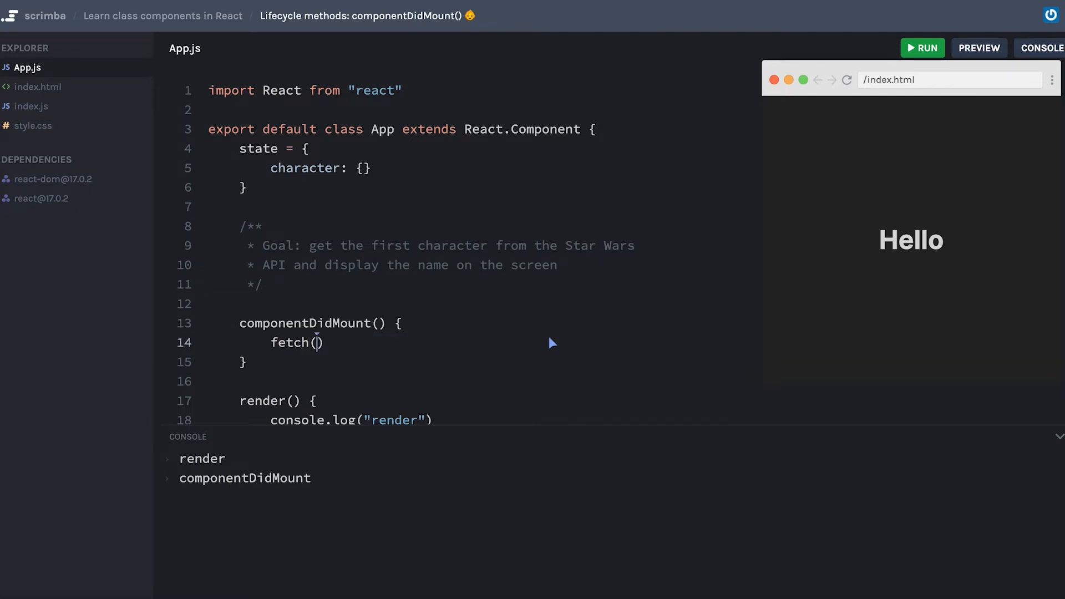
type("\"https://")
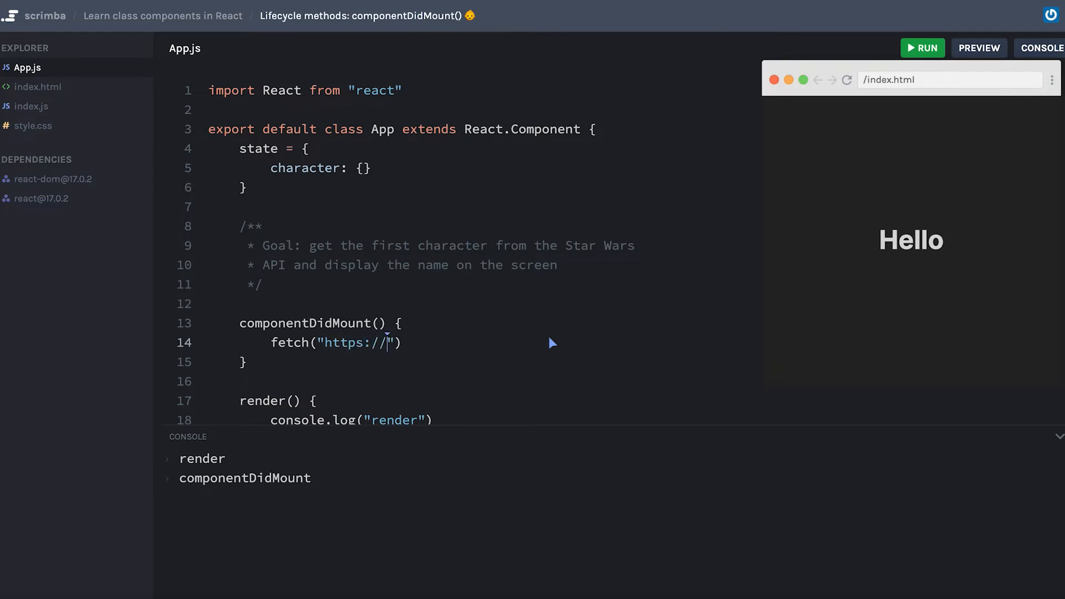
type("swapi.dev/api/people/1")
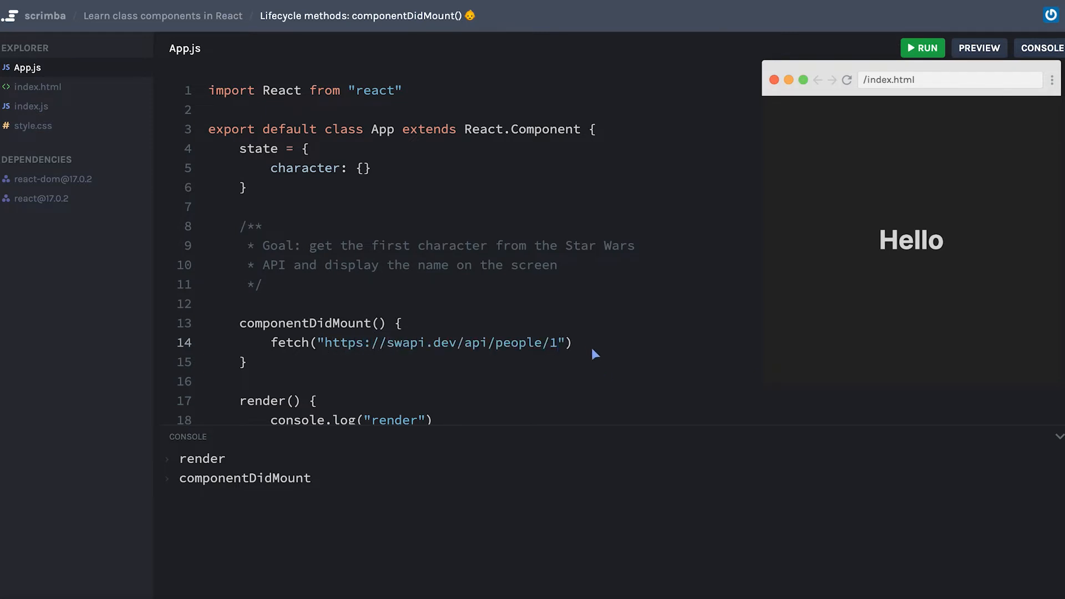
type(".then()")
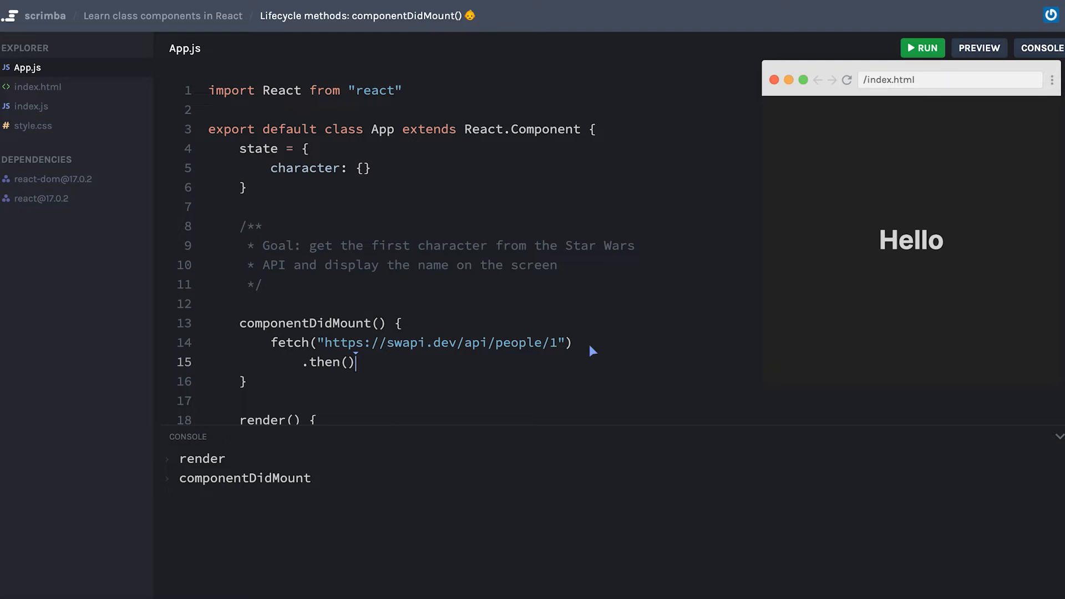
type("res")
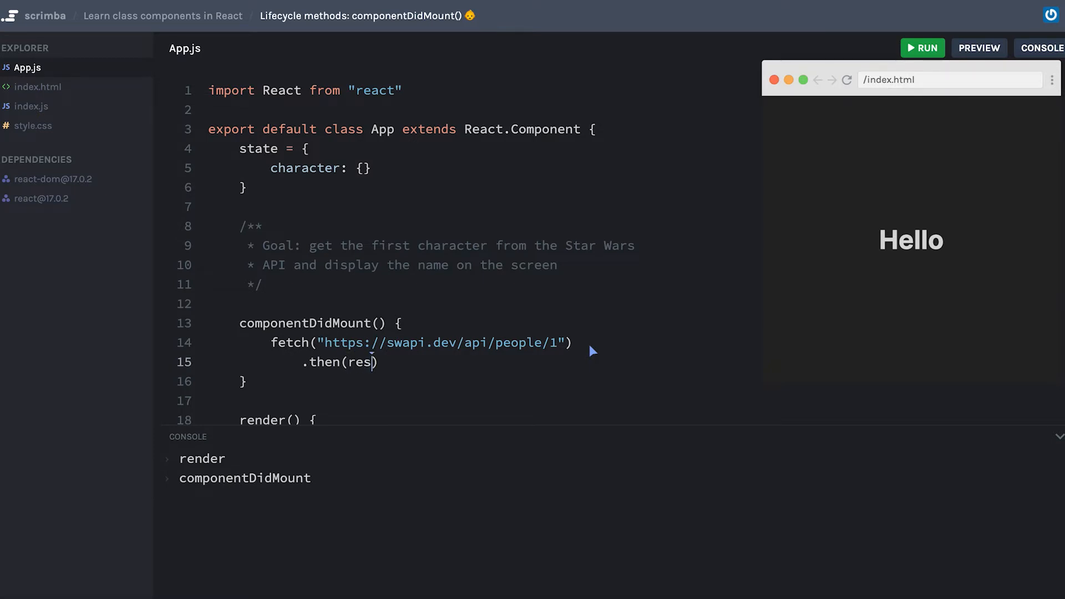
type("=> res.json(")
type(".then(")
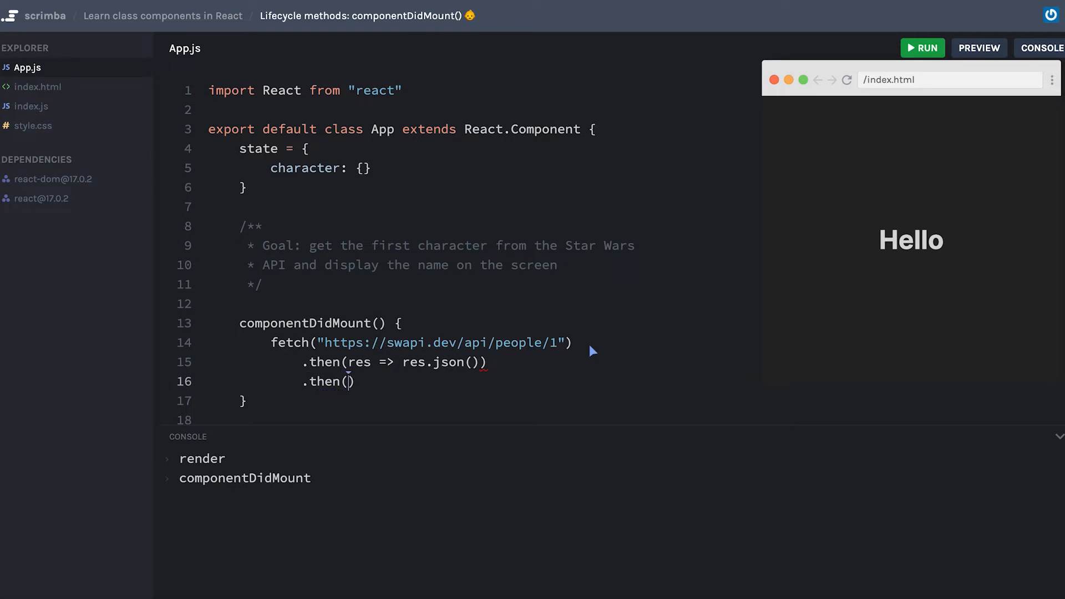
Chain .then(data => console.log(data)) and start another console.log() line above the fetch.
type("data => c")
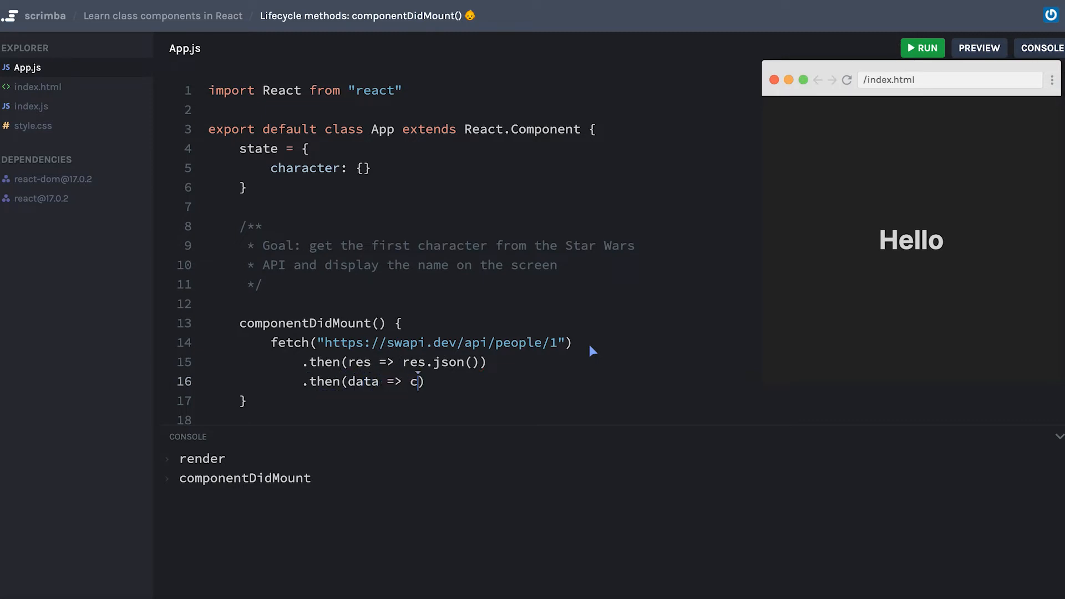
type("onsole.log(")
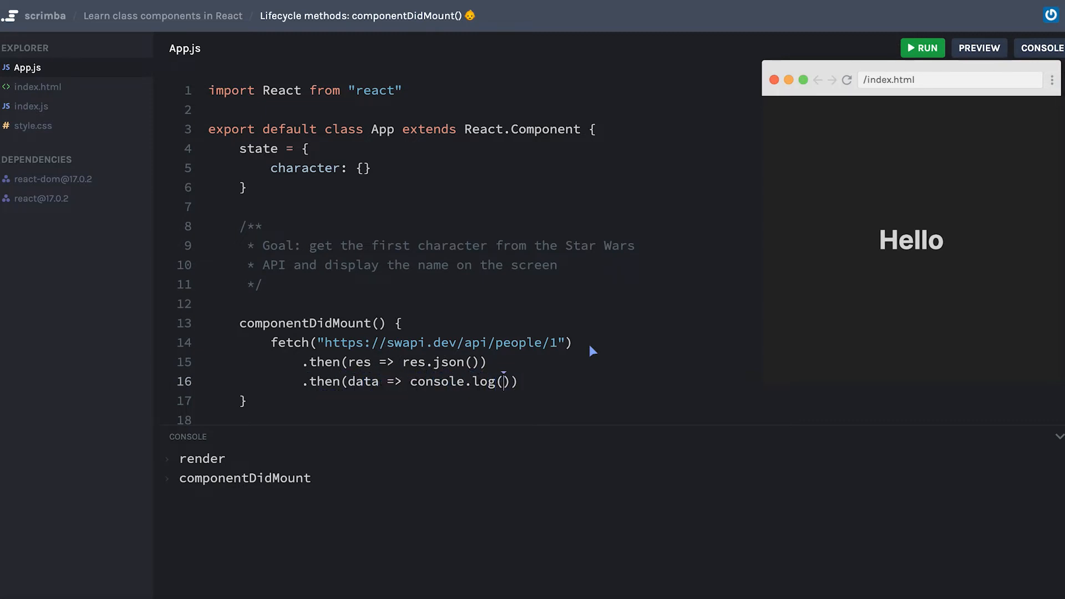
type("data")
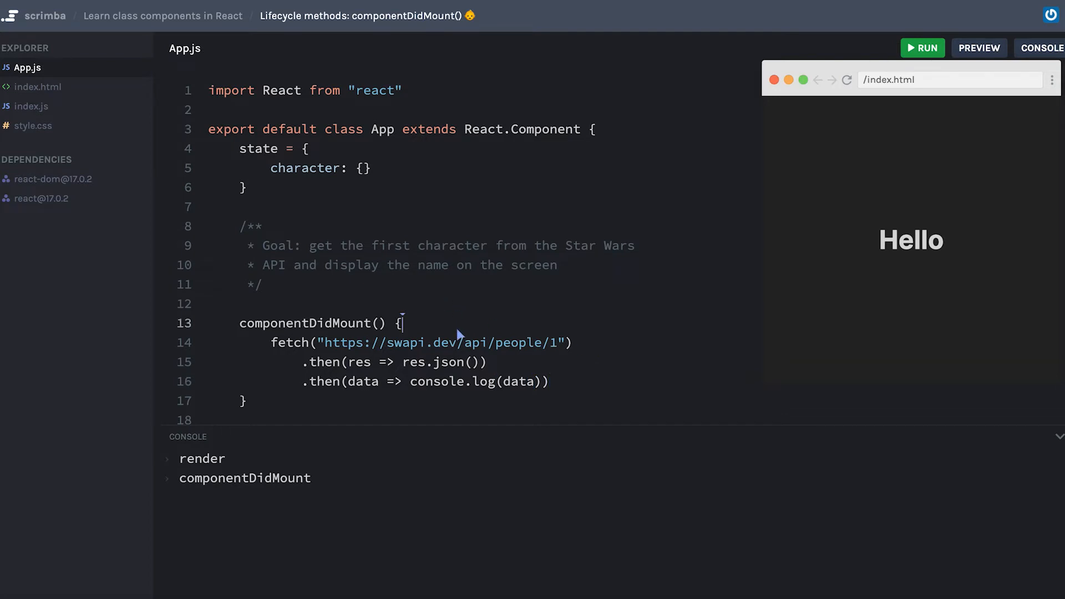
type("console.log()")
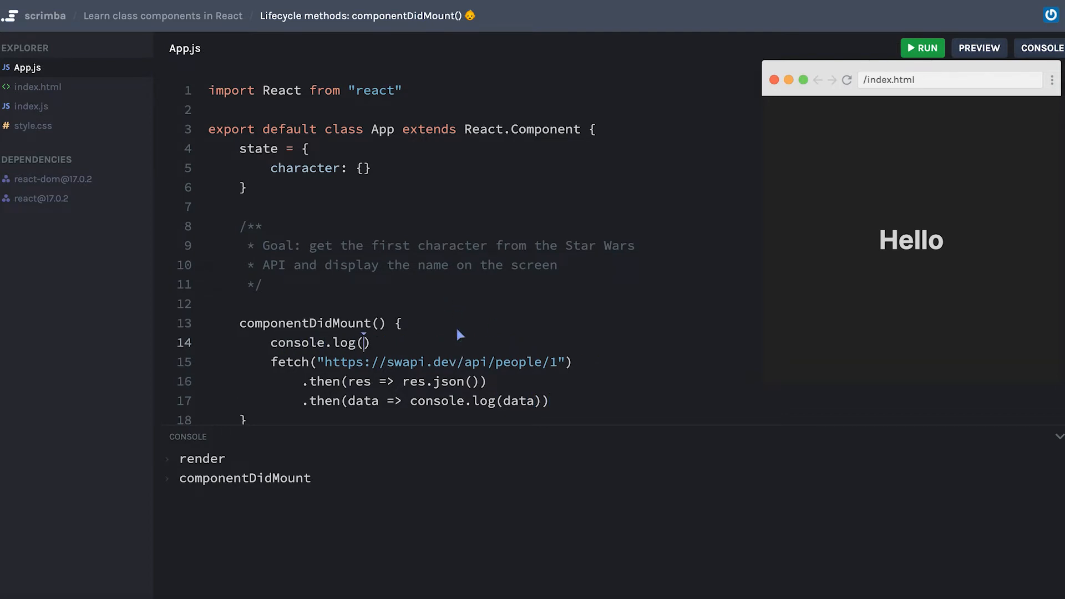
Fill the started log call with "componentDidMount" so it logs before the fetch runs.
type("\"componentDidMount\"")
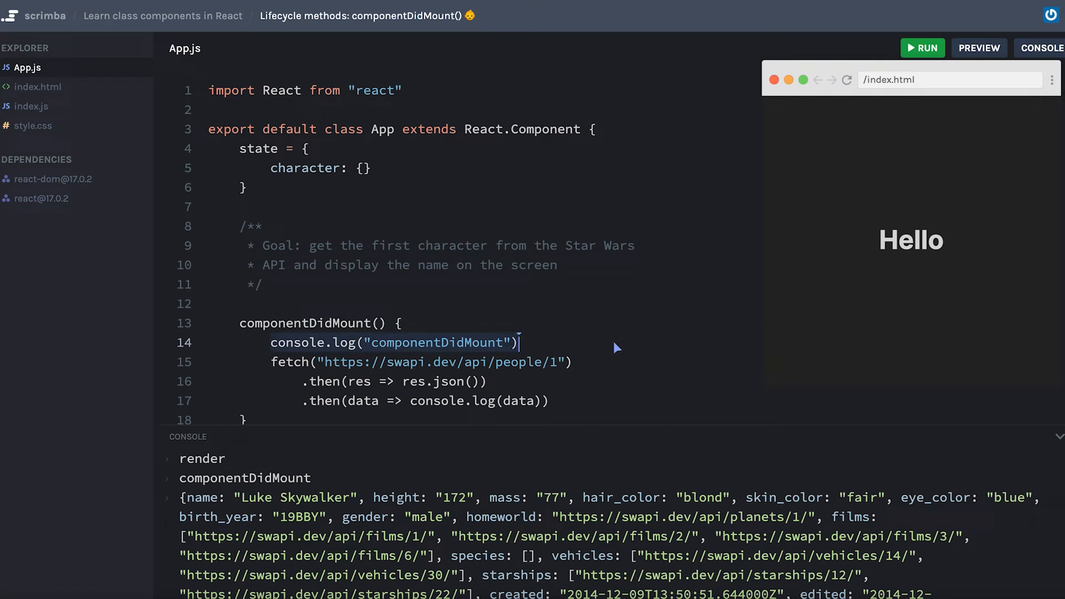
mouse_move(460, 362)
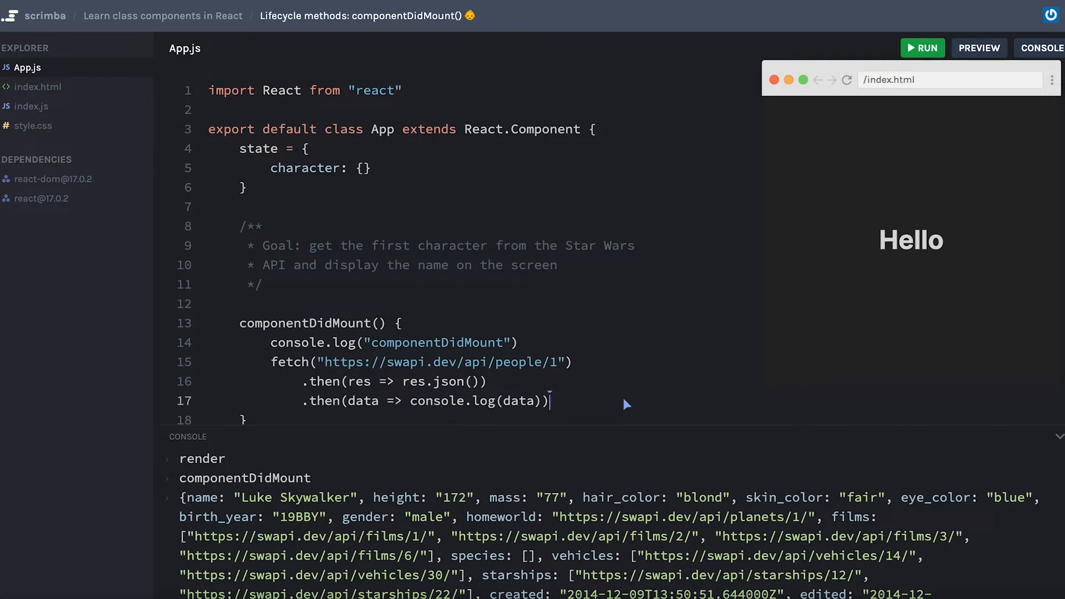
mouse_move(387, 273)
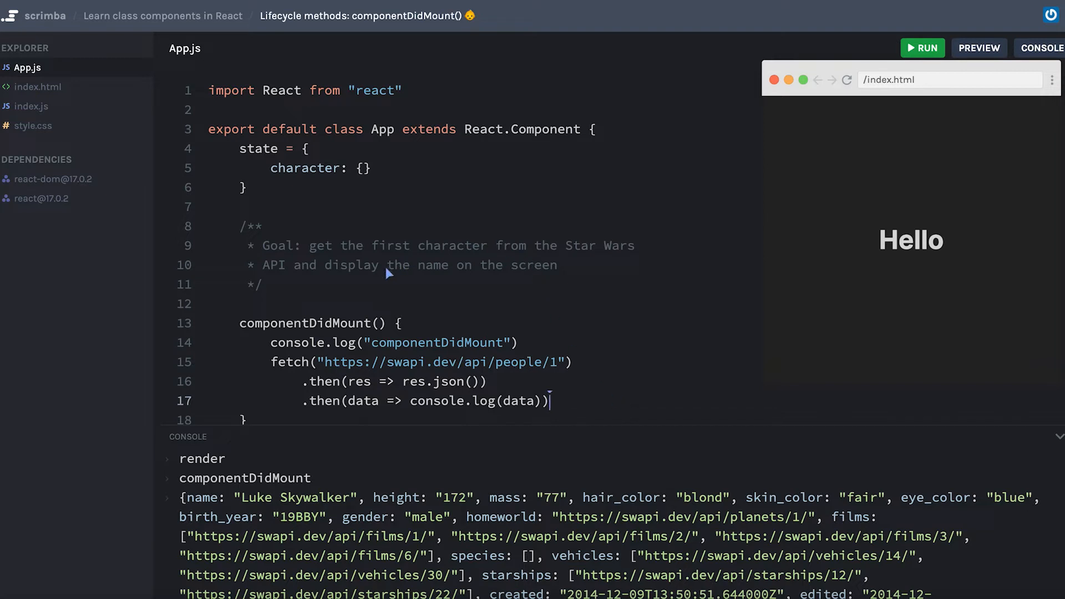
mouse_move(583, 381)
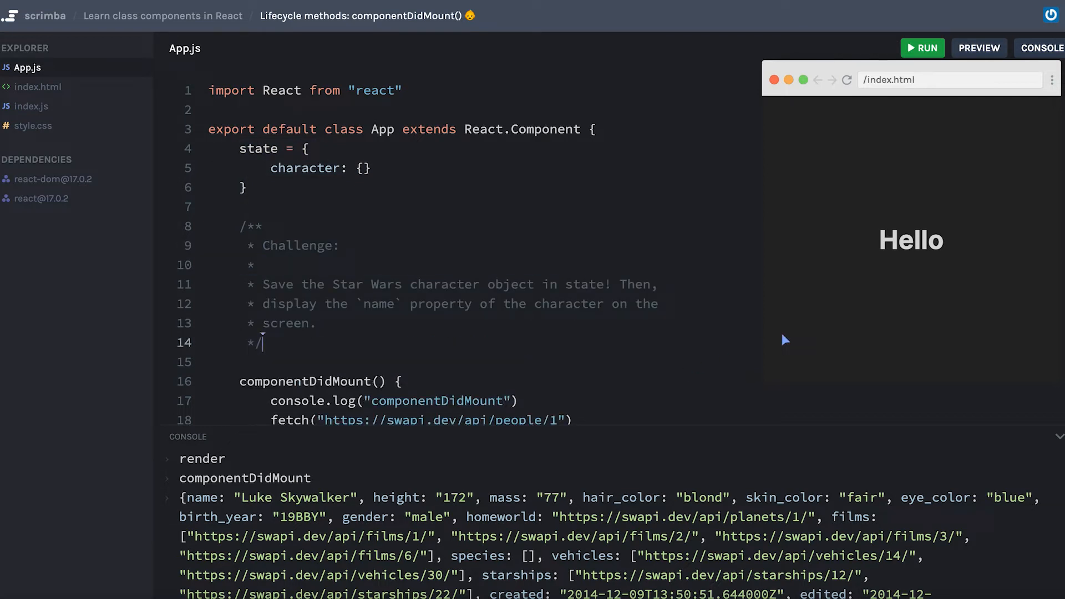
mouse_move(682, 413)
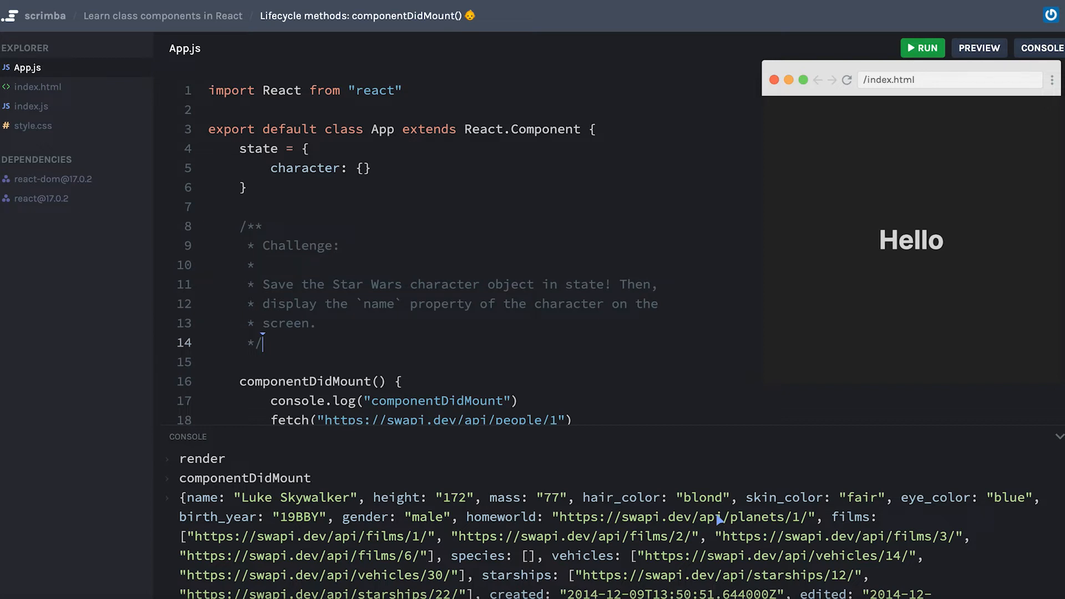
Replace the data callback's log with a block body calling this.setState({character: data}).
scroll("down", 3)
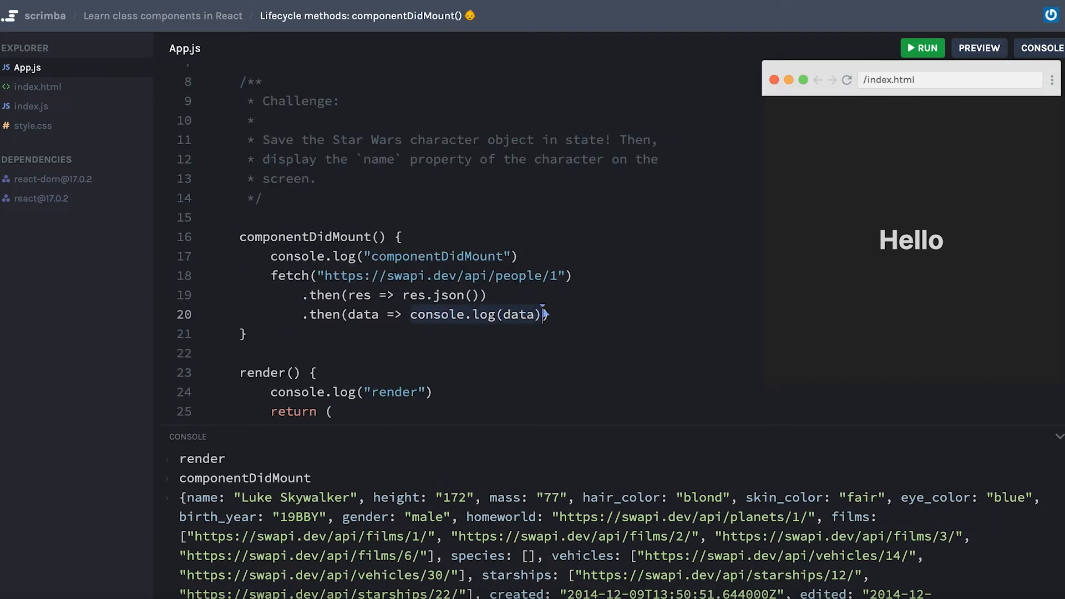
type("{})")
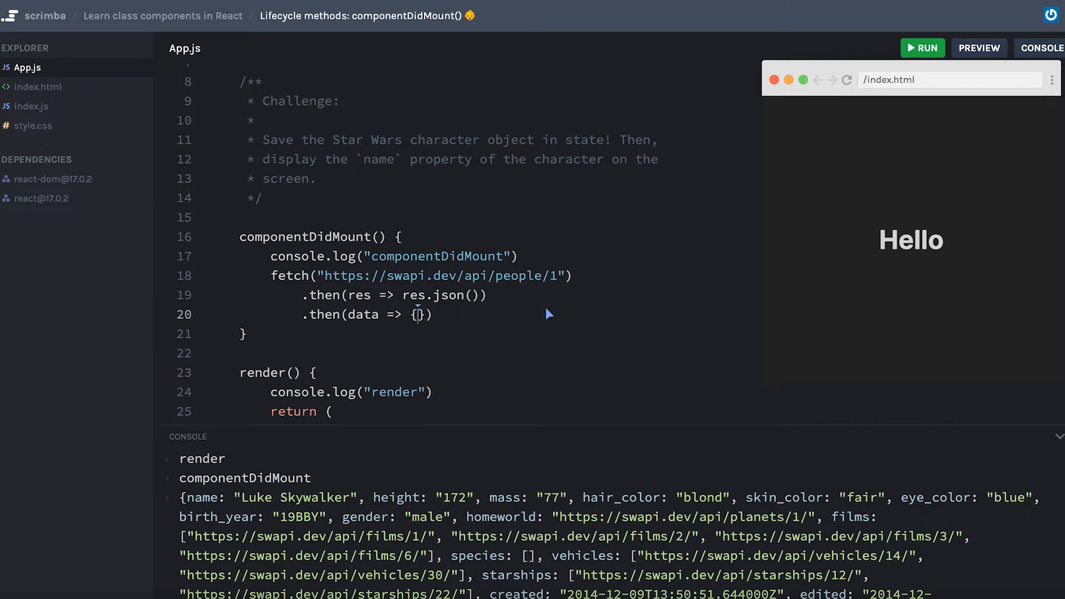
key("Enter")
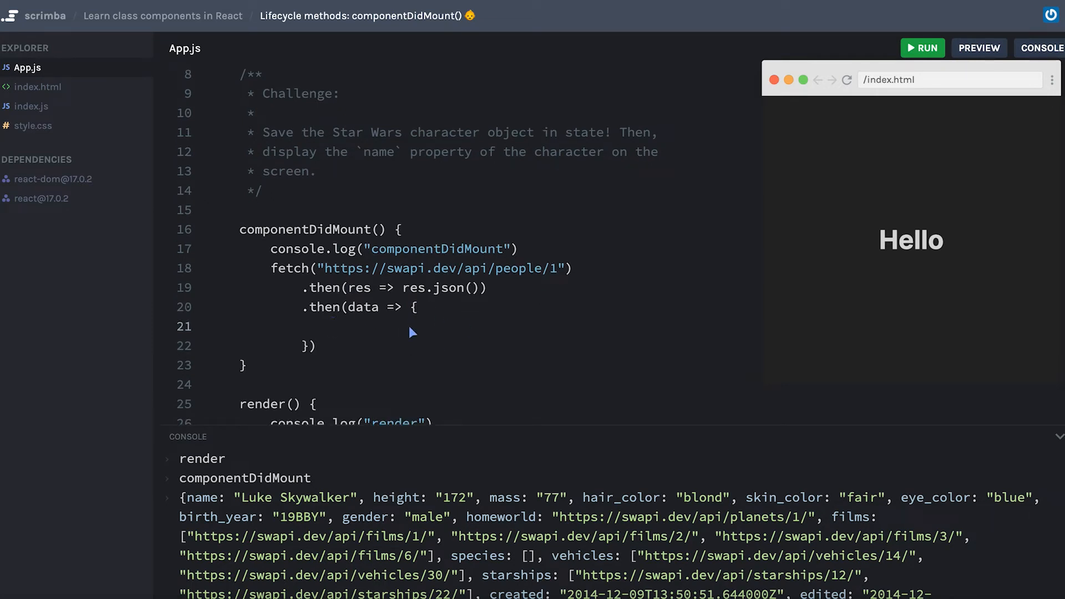
type("this.set")
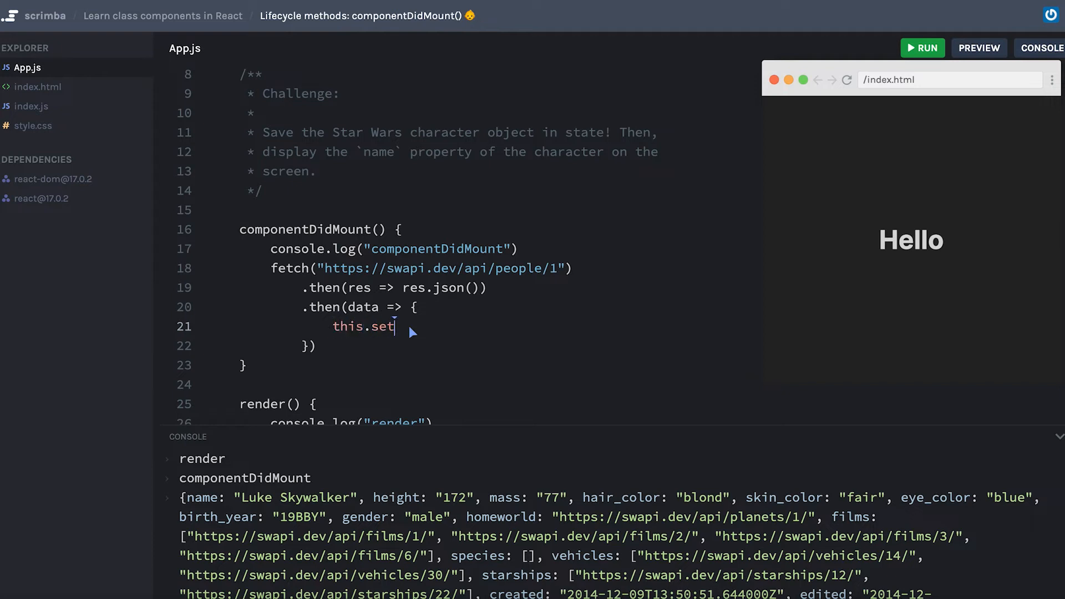
type("State(")
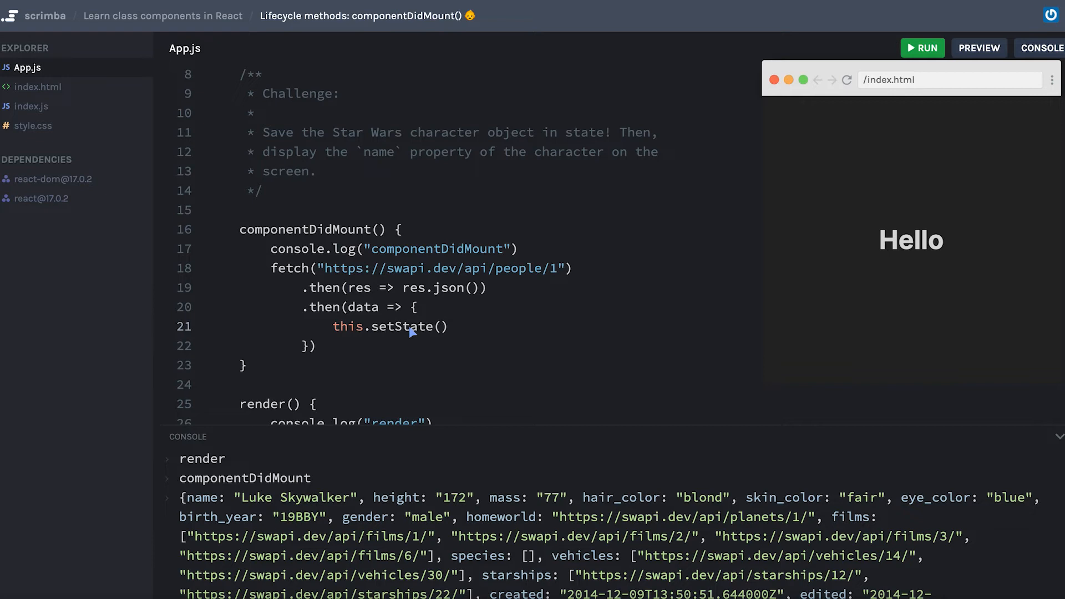
type("{}")
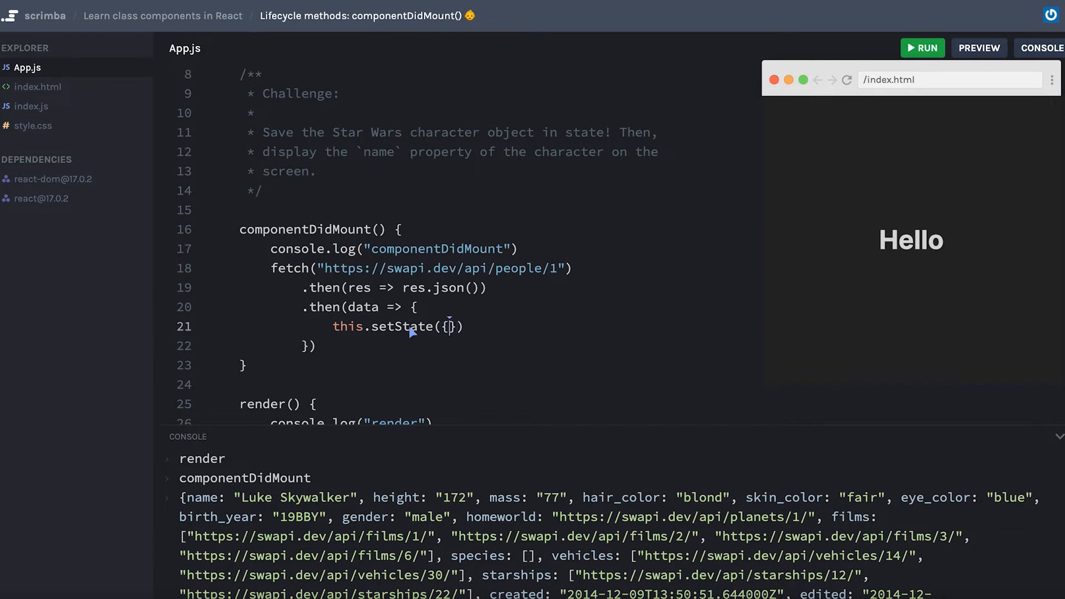
type("character")
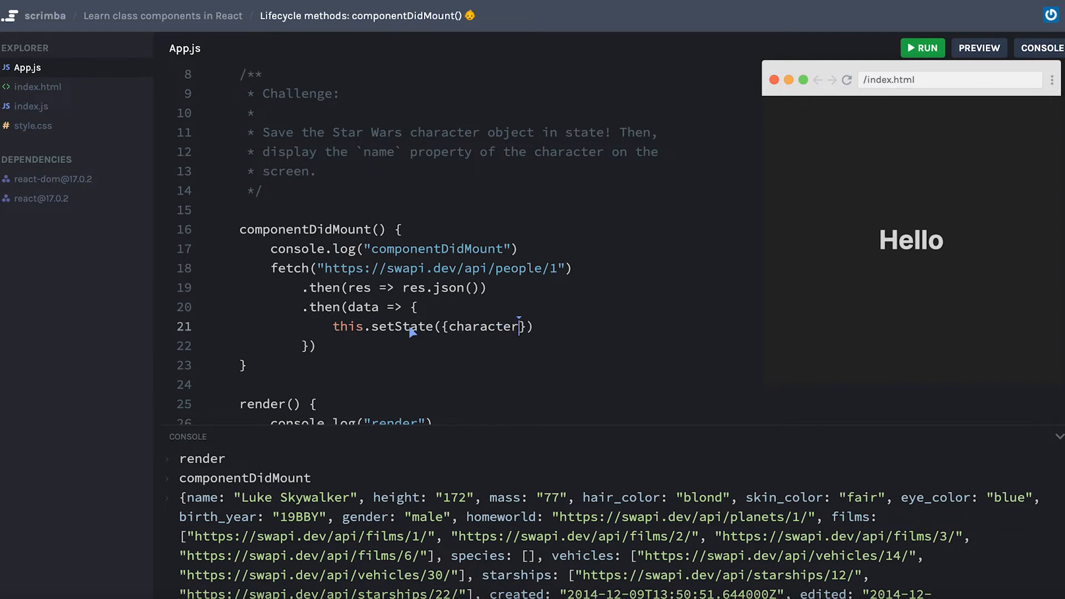
type(":")
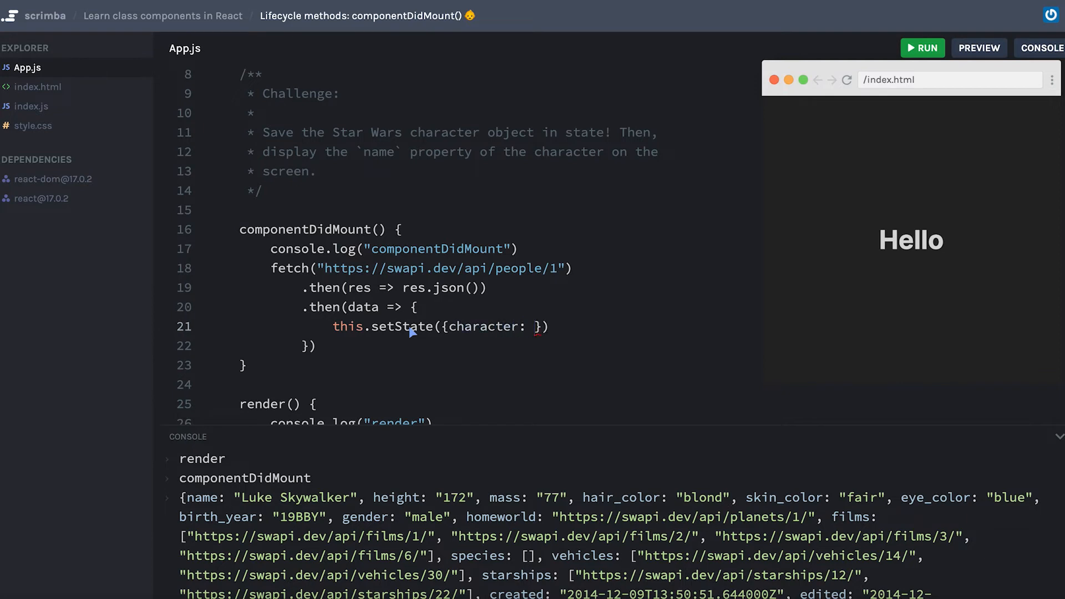
type("data")
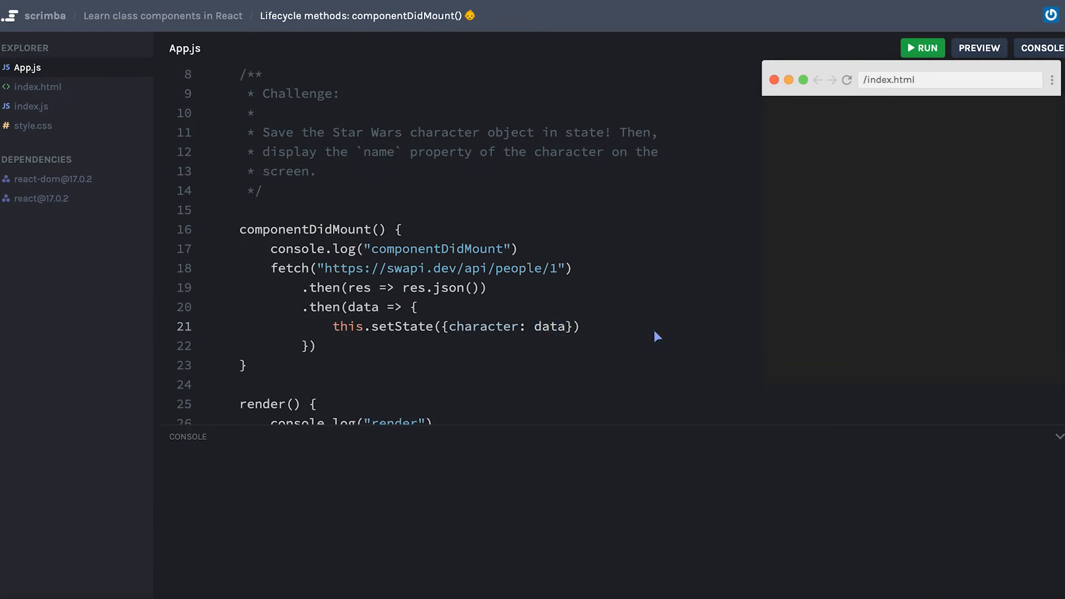
Rerun the app so the console prints render, componentDidMount, then render again after setState.
left_click(922, 48)
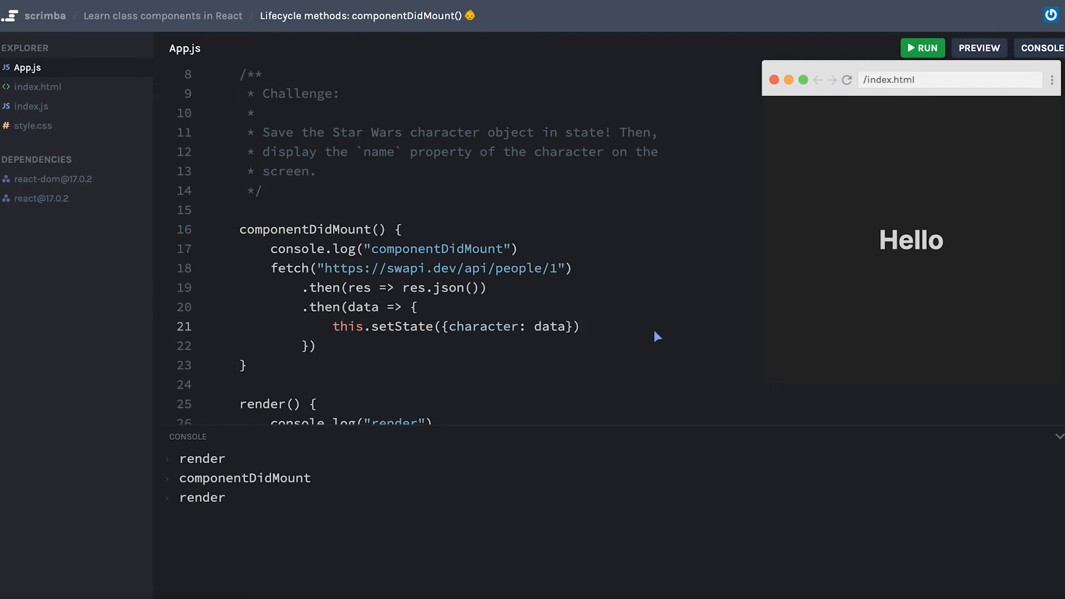
left_click(580, 326)
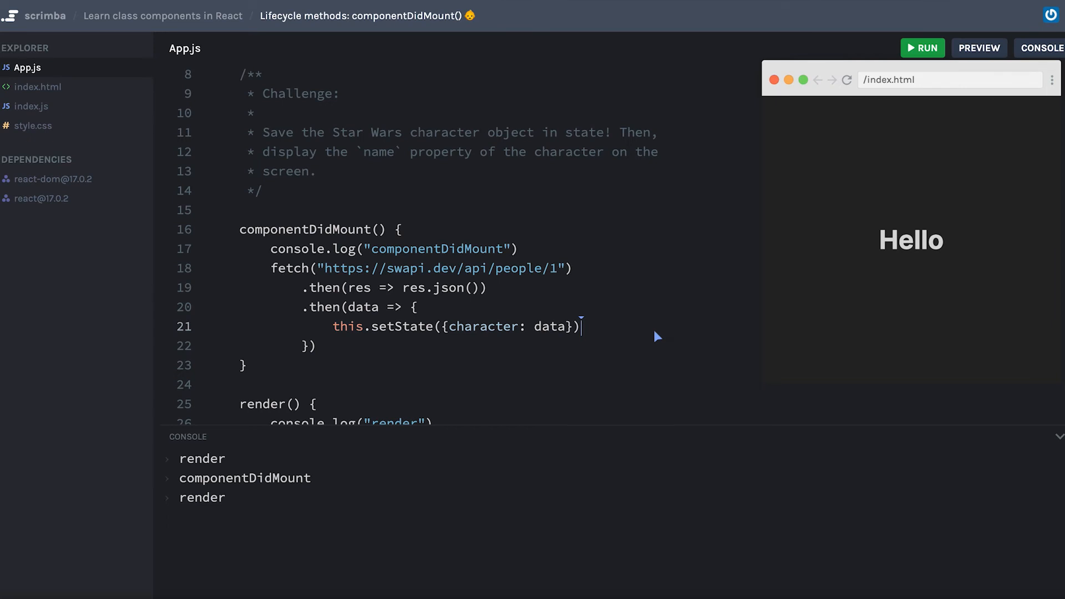
mouse_move(596, 326)
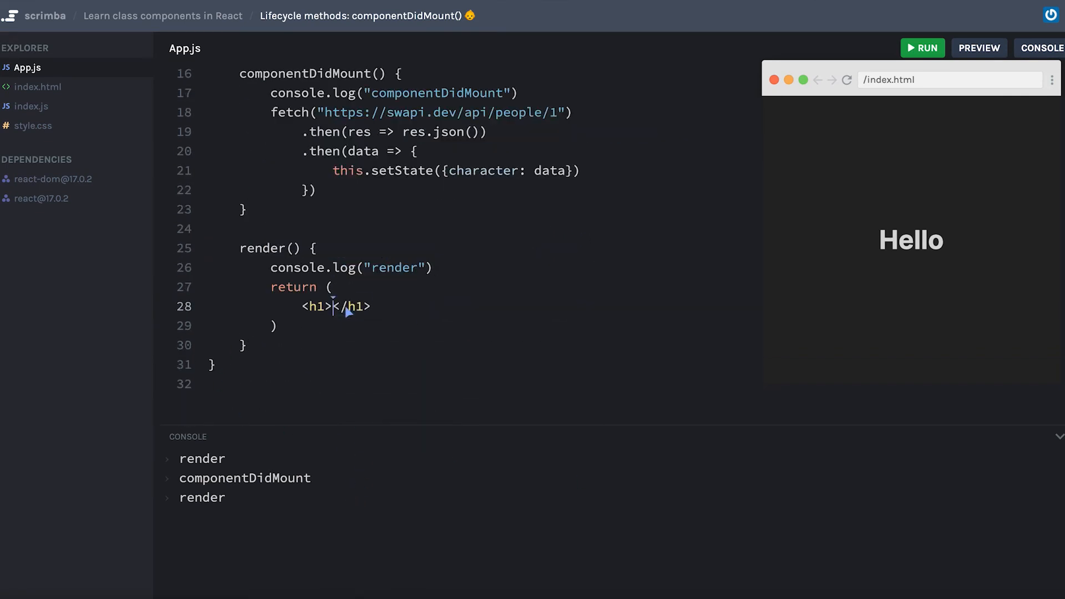
Render {this.state.character.name} inside the h1 so the preview shows Luke Skywalker, highlighting the expression.
type("{}")
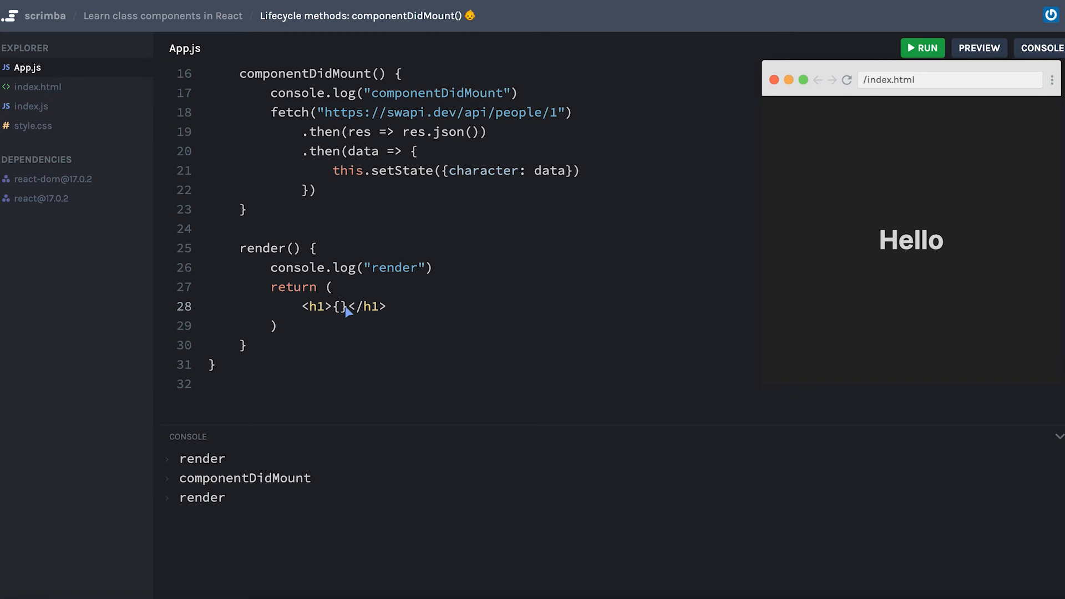
type("this.s")
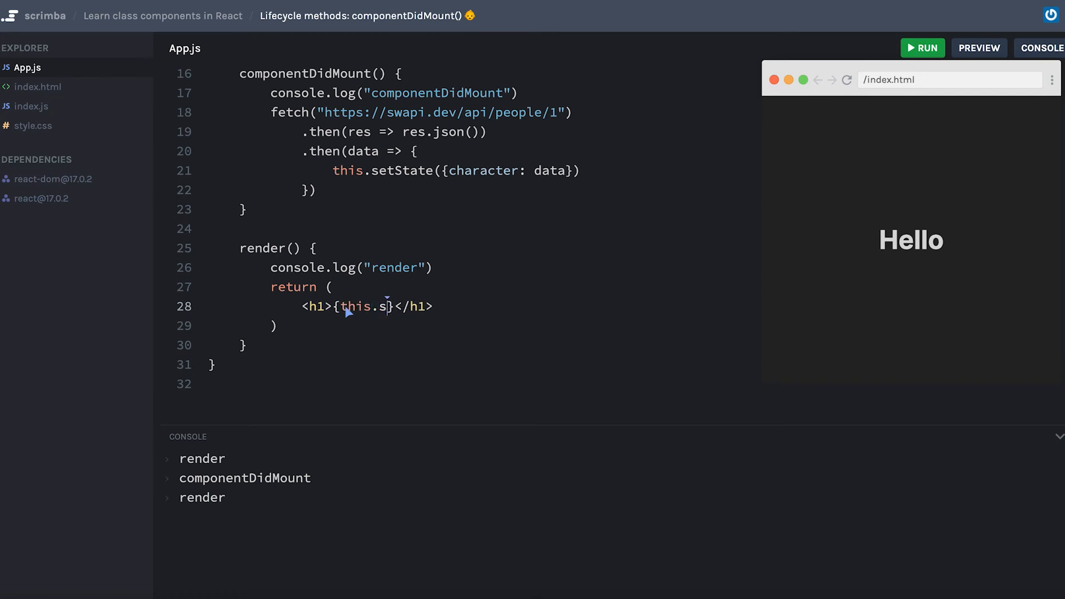
type("tate.character.name")
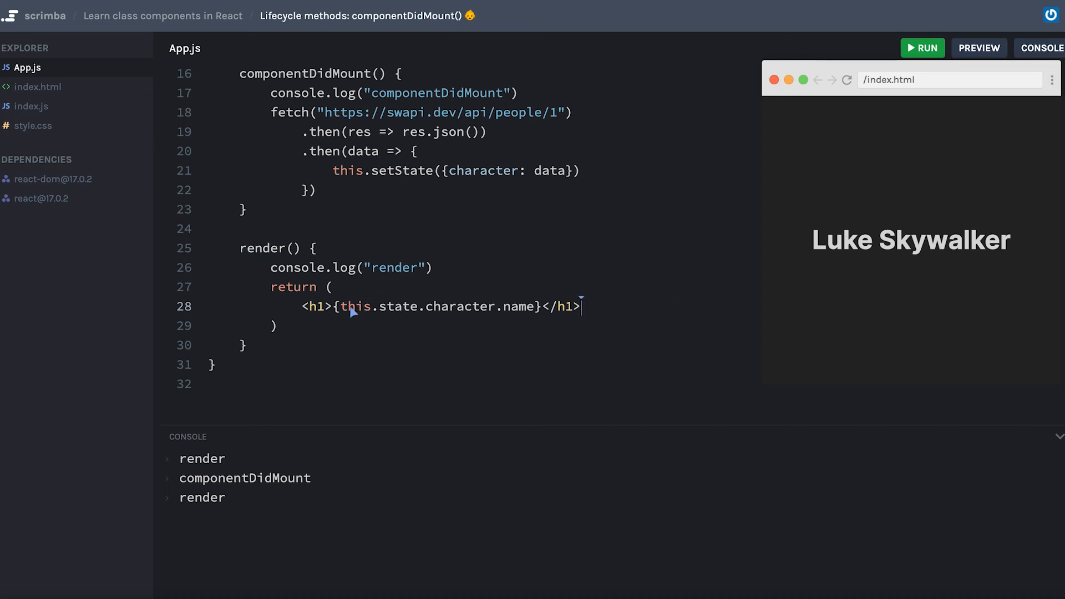
left_click_drag(343, 306, 458, 306)
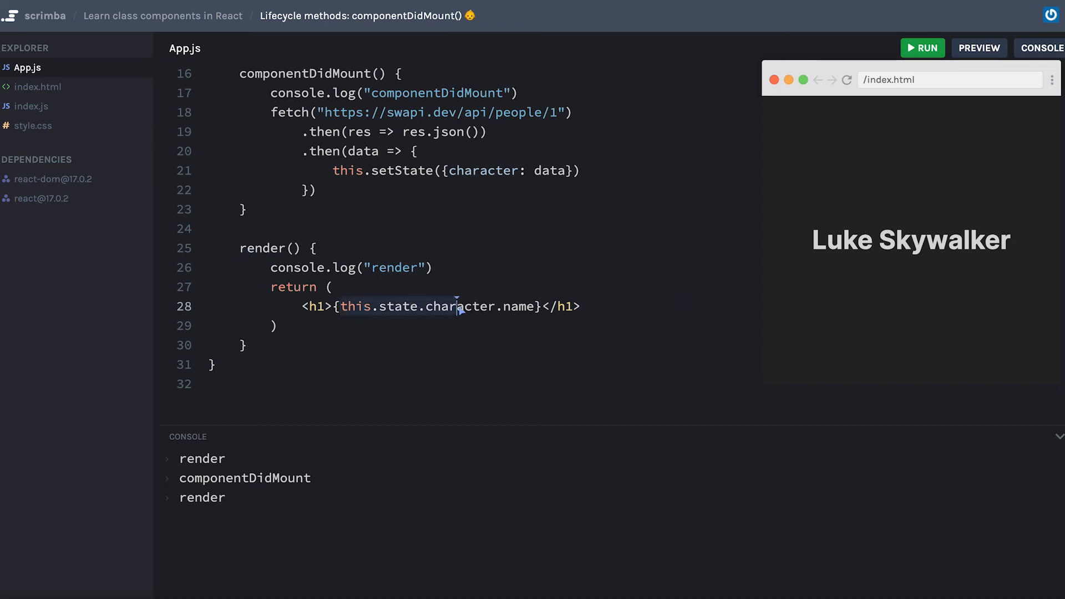
left_click_drag(458, 307, 540, 306)
type("Re")
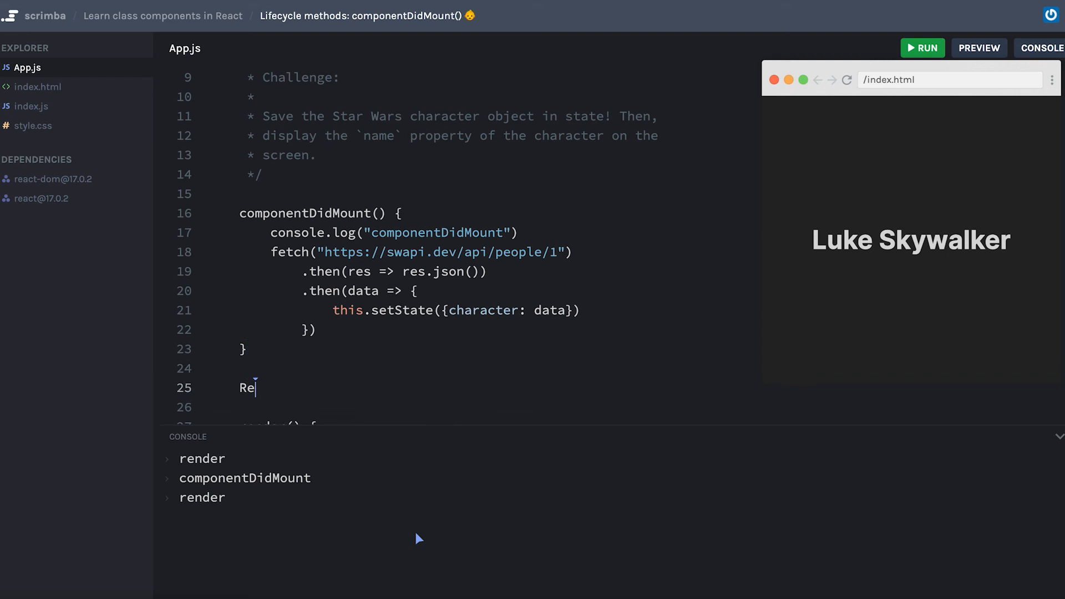
Add React.useEffect(() => { // Your code here }, []) below componentDidMount for comparison.
type("act.useEffect((")
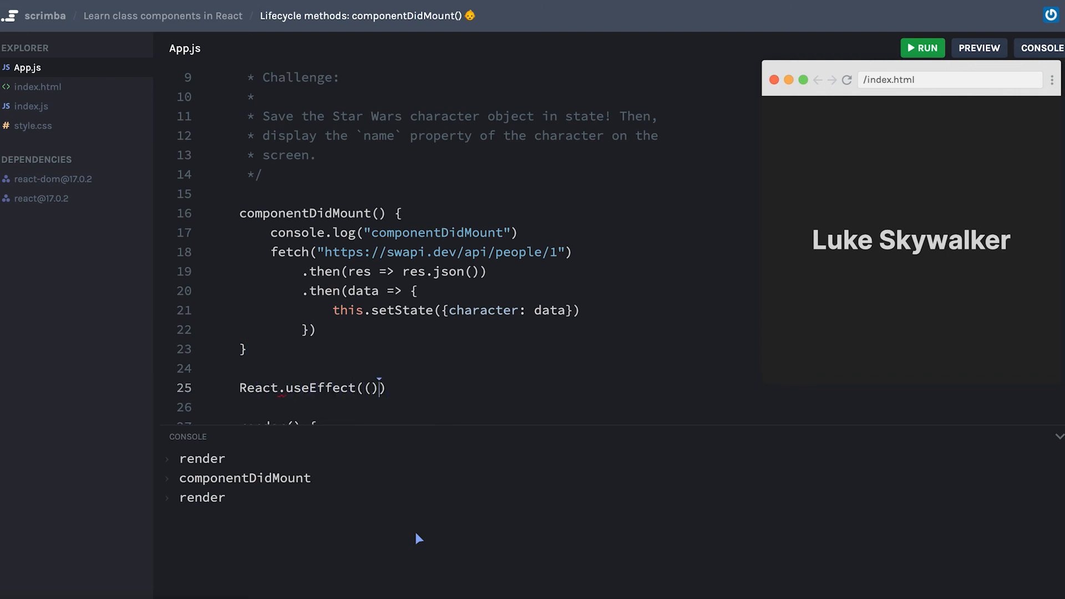
type("=> {}")
left_click(451, 407)
type("// Your c")
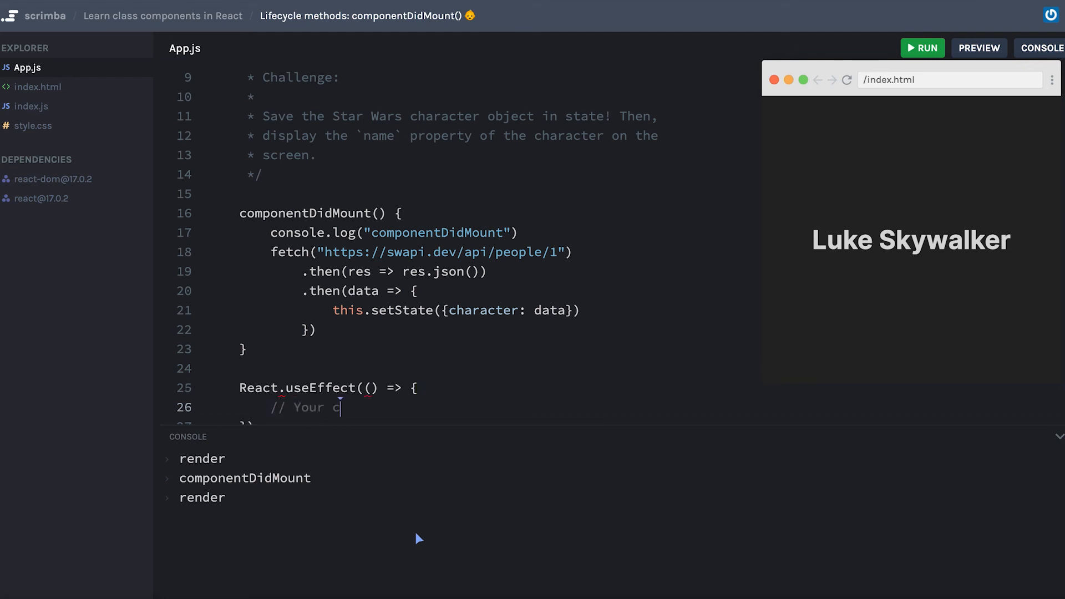
type("ode here")
left_click(324, 420)
type(", []")
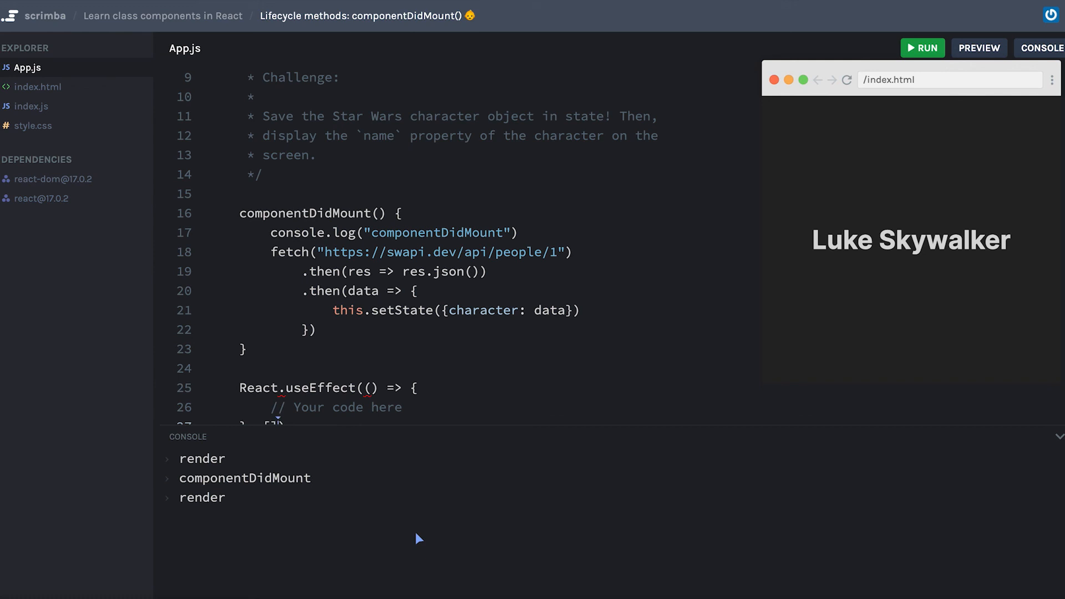
mouse_move(321, 420)
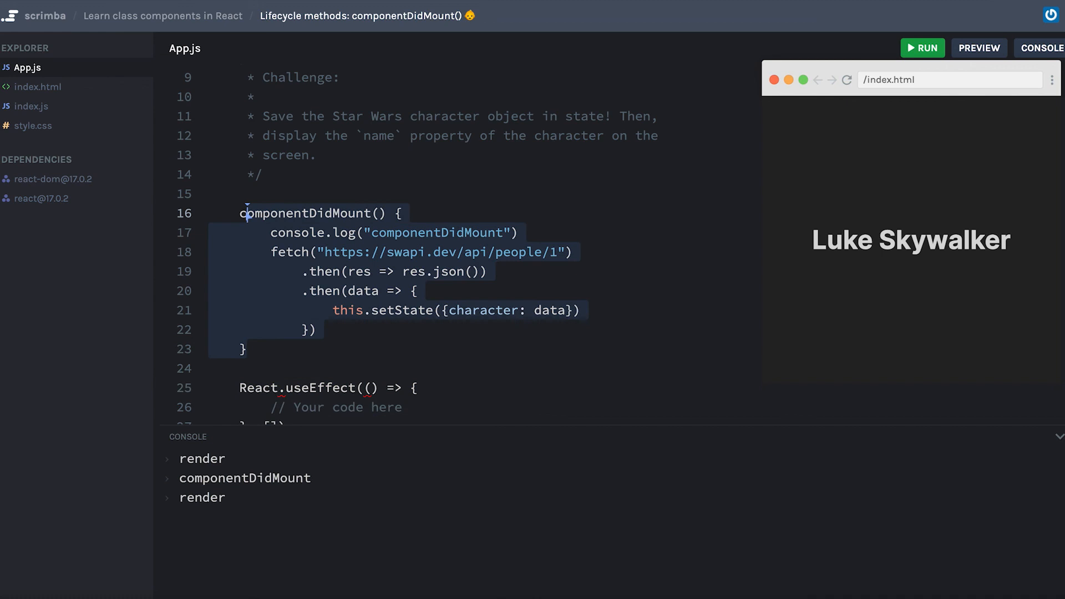
left_click(278, 213)
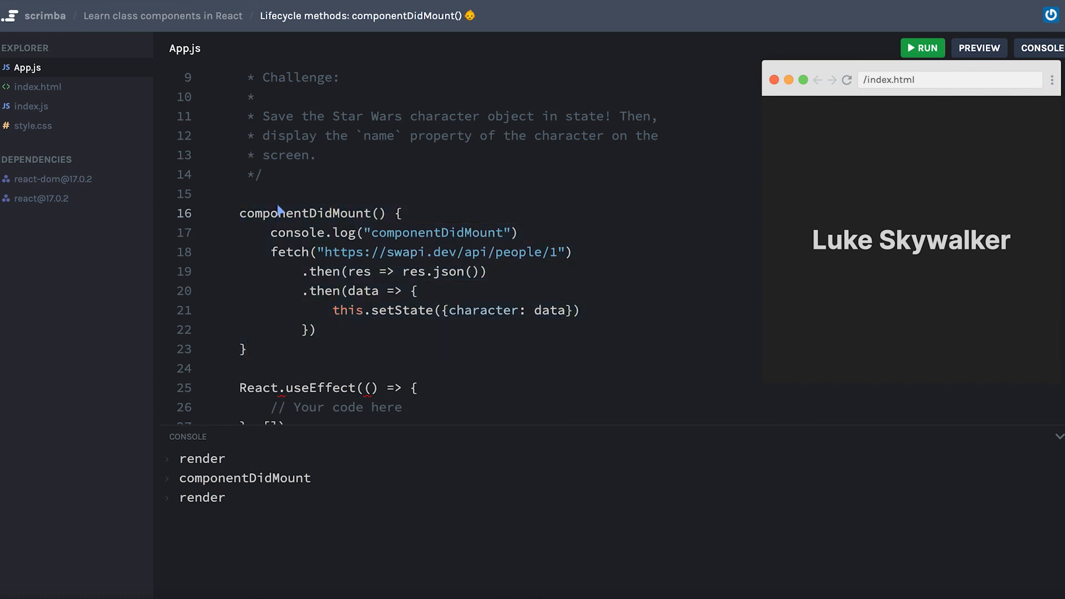